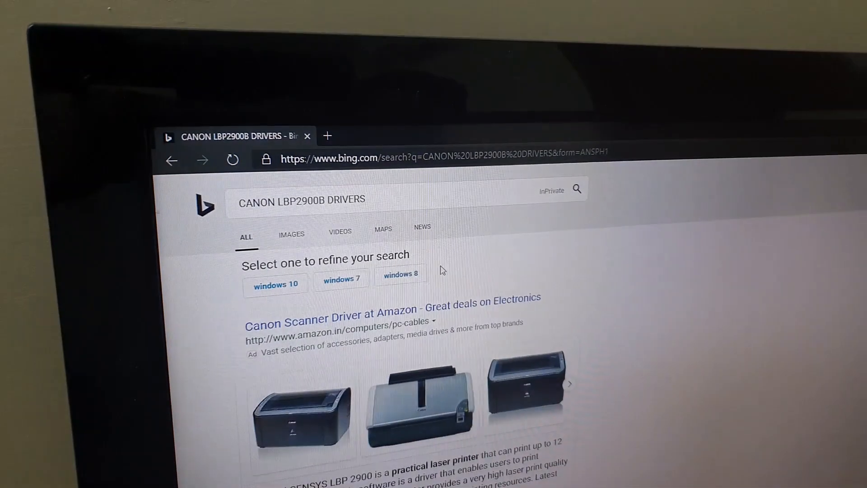
- Download the 64-bit LBP2900/2900B CAPT printer driver from Canon's support page
scroll(down, 3)
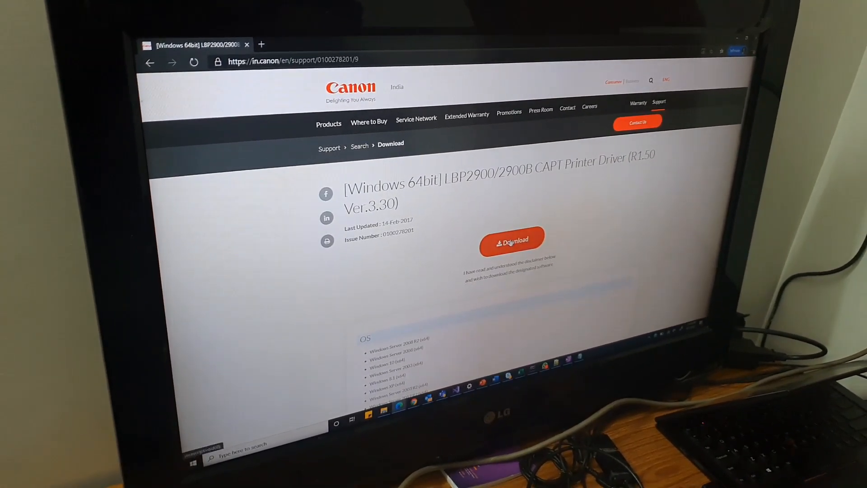
click(511, 241)
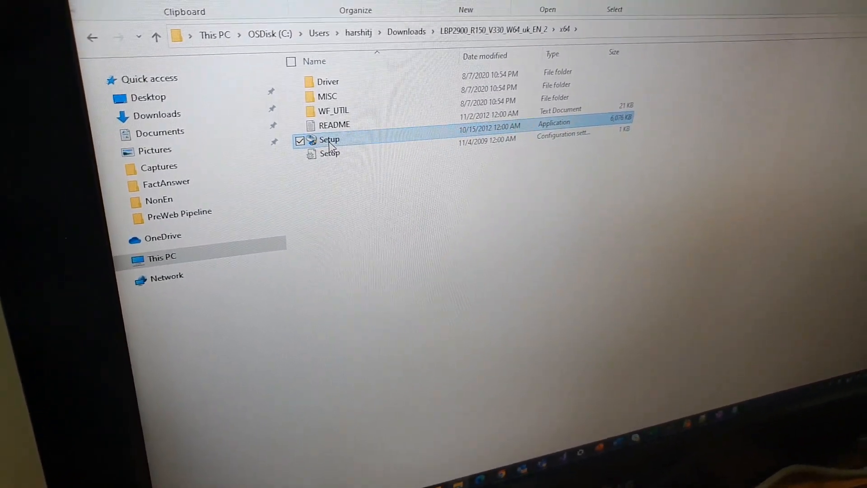
- Run Setup.exe from the driver package's x64 folder
double_click(329, 139)
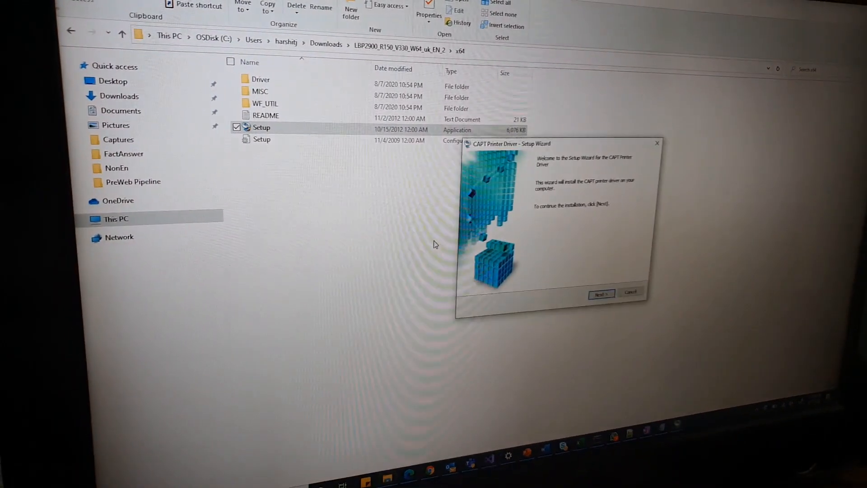
- Accept the licence and install the CAPT driver with a USB connection
click(600, 294)
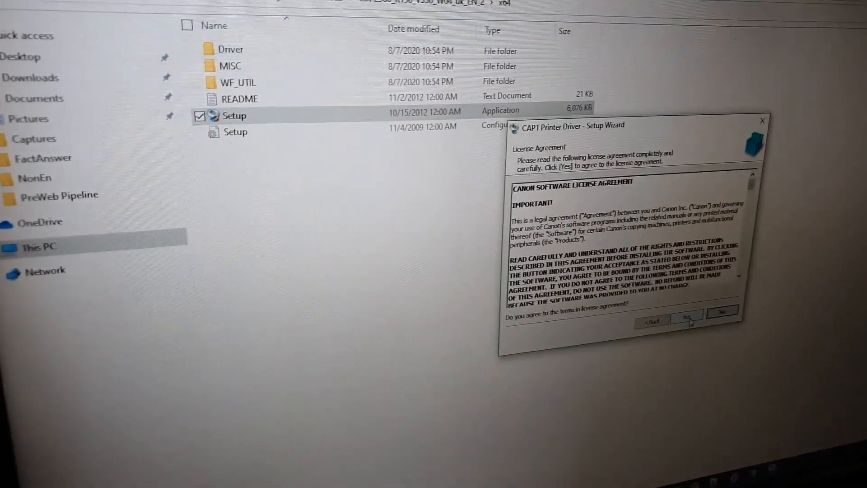
click(686, 316)
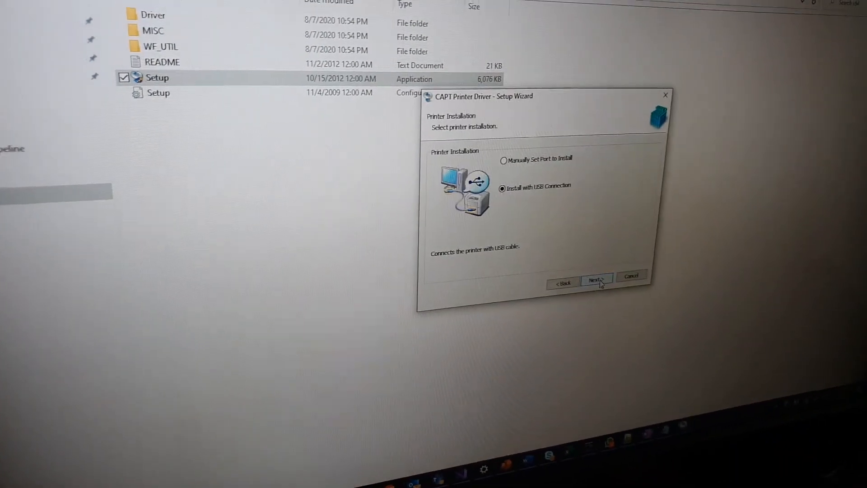
click(596, 277)
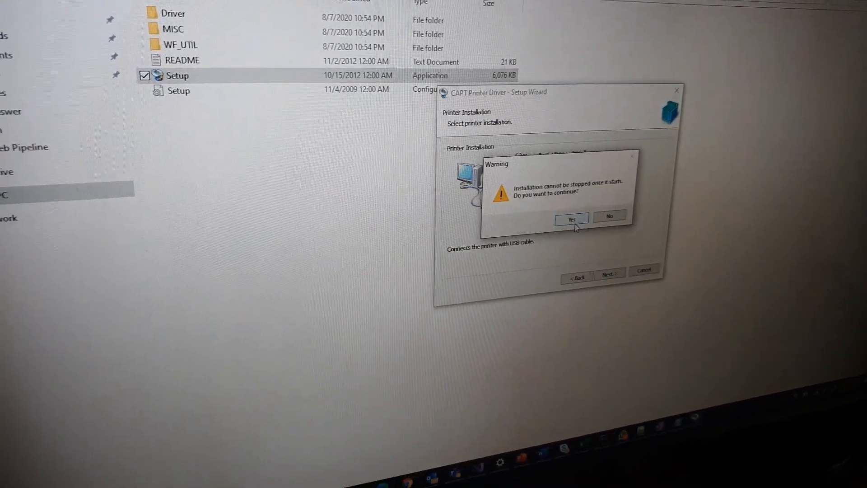
click(571, 217)
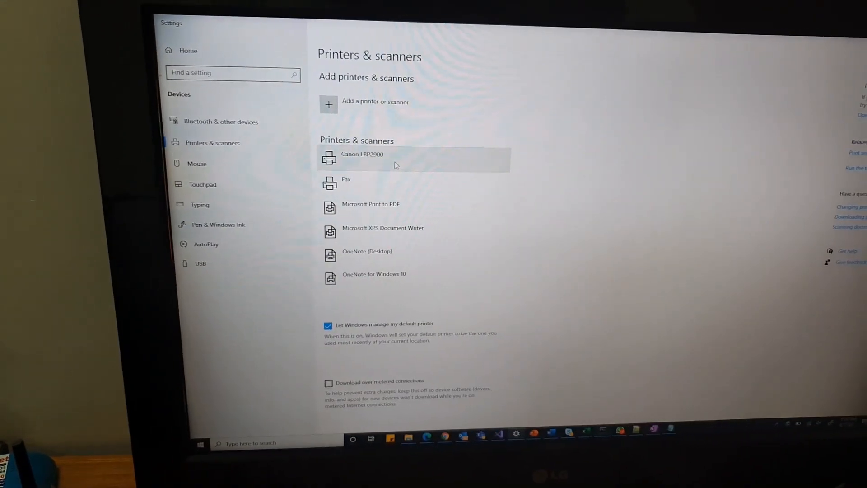
- Select the Canon LBP2900 entry in Printers & scanners
click(387, 159)
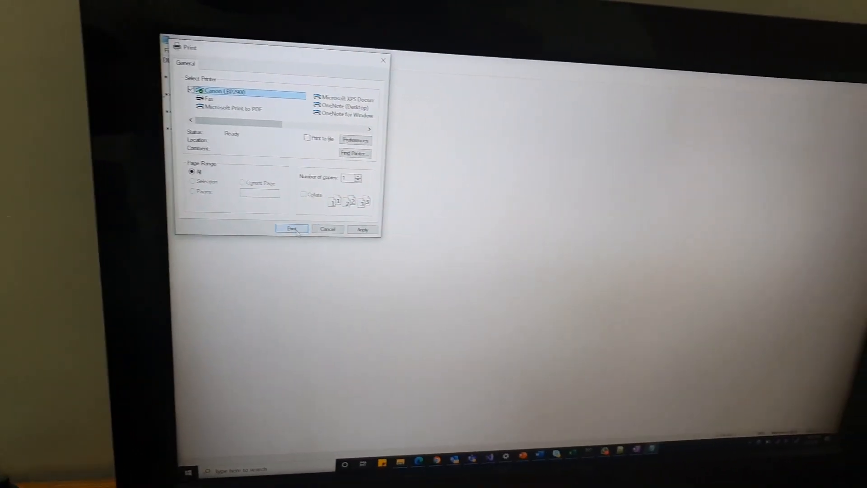
- Print the Notepad document on the Canon LBP2900
click(291, 229)
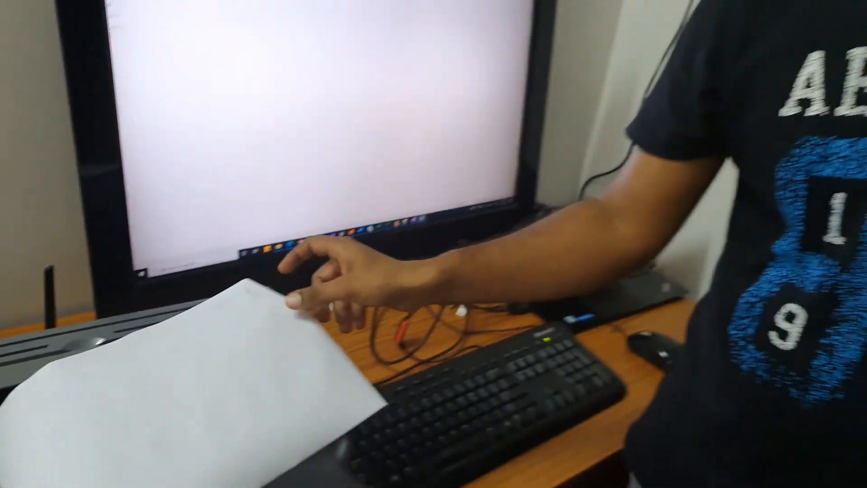